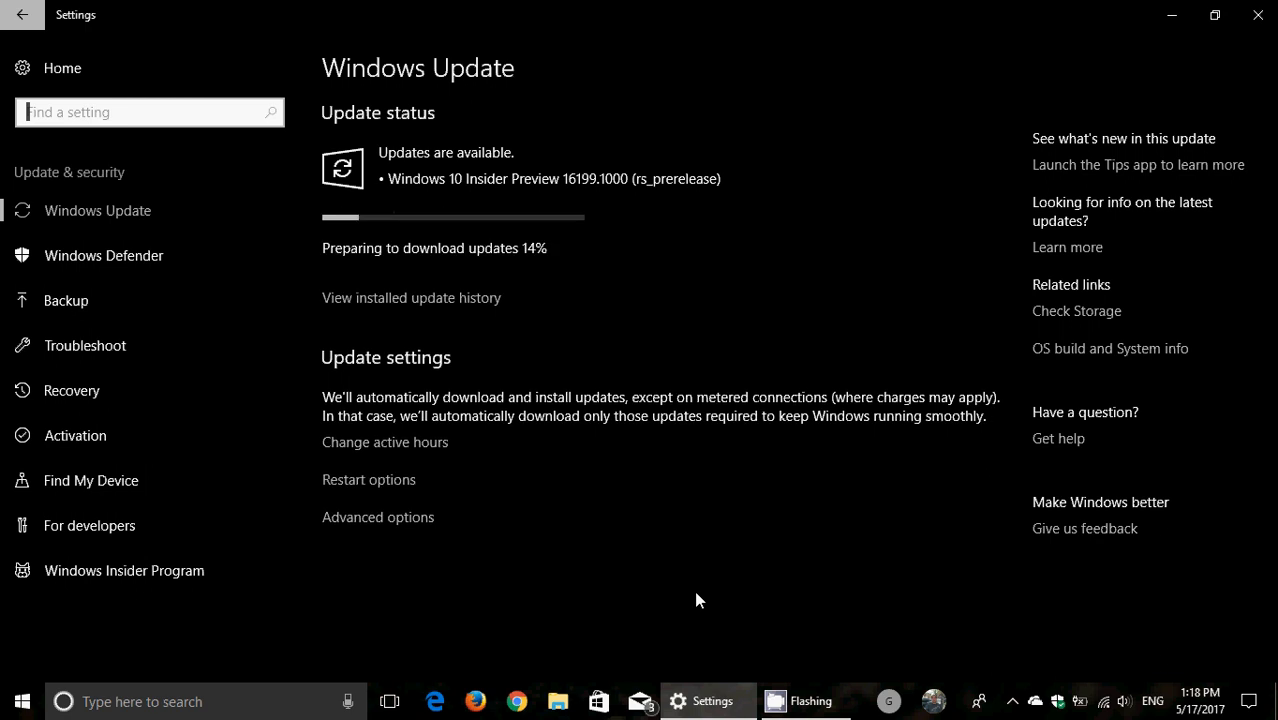
{"action": "mouse_move", "coordinate": [646, 340]}
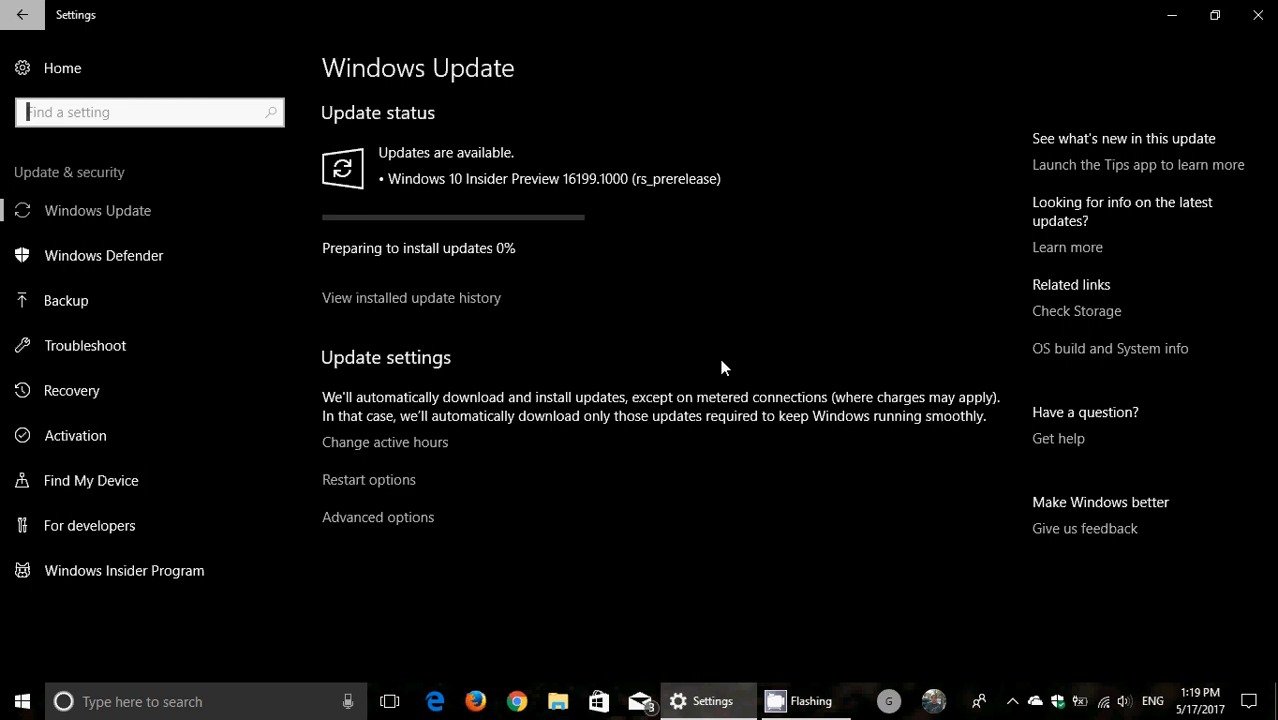
{"action": "mouse_move", "coordinate": [672, 302]}
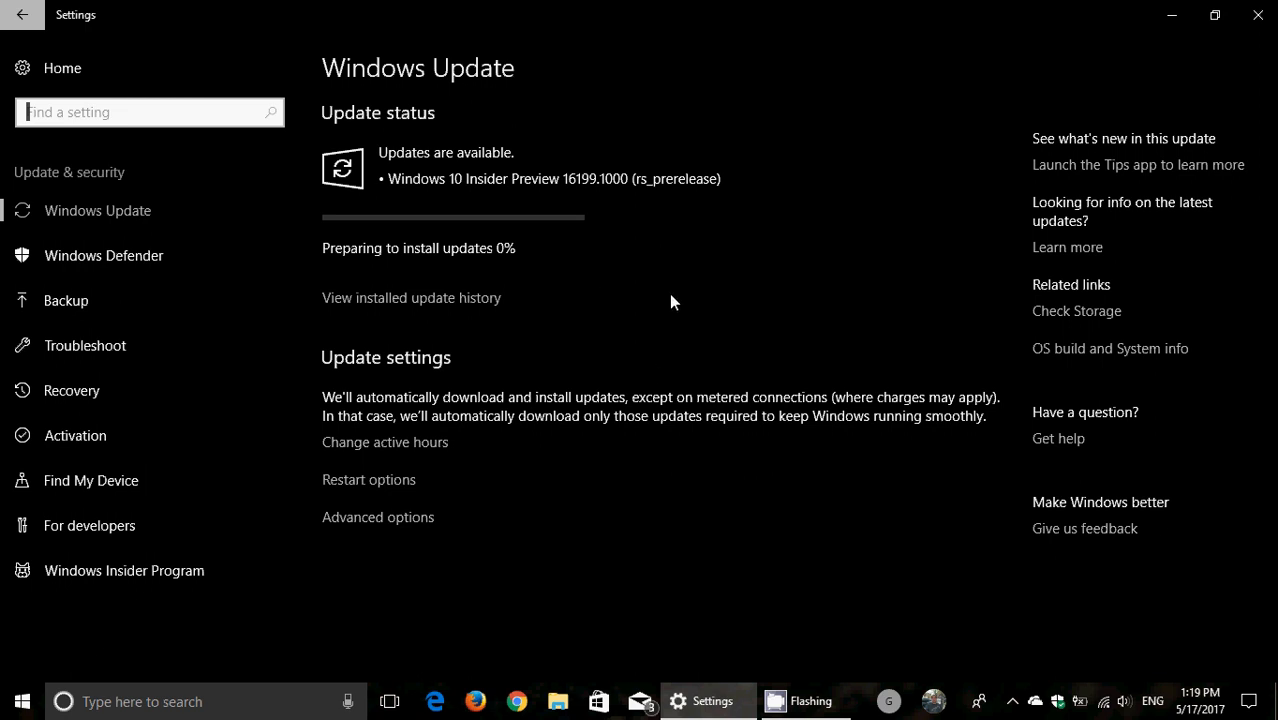
{"action": "mouse_move", "coordinate": [905, 662]}
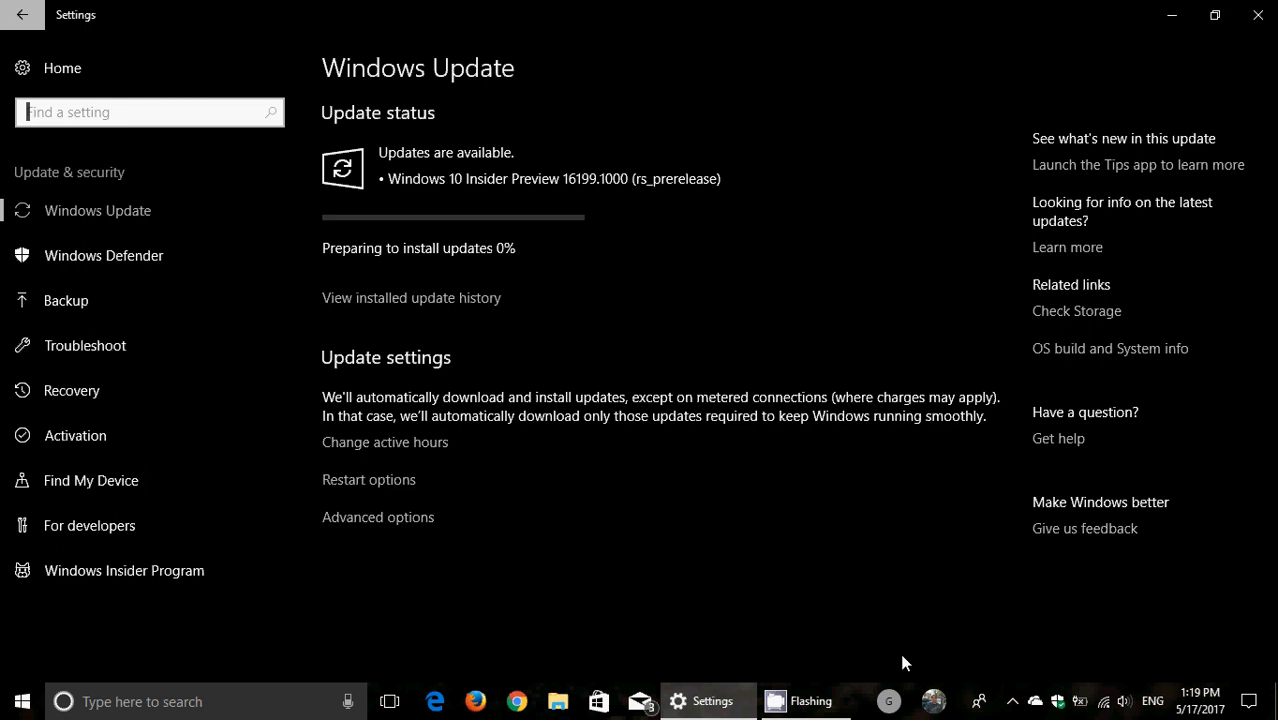